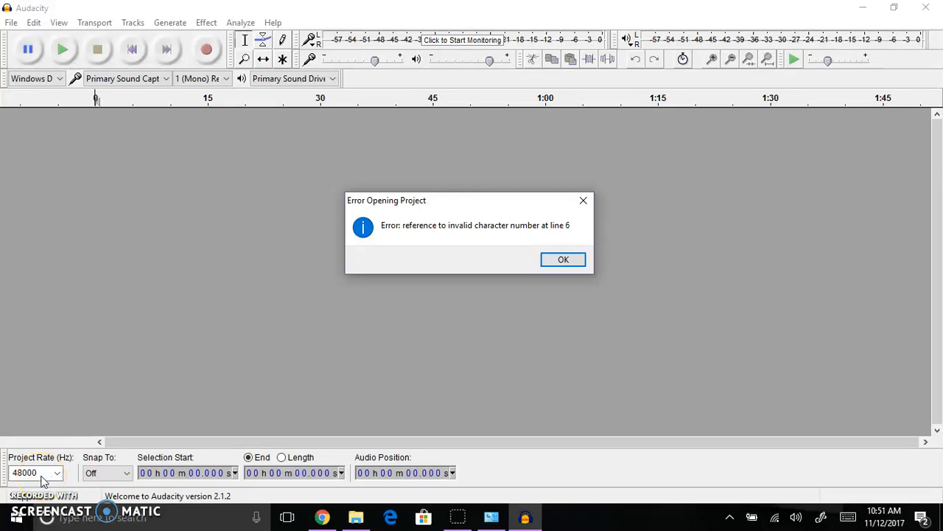
mouse_move(399, 376)
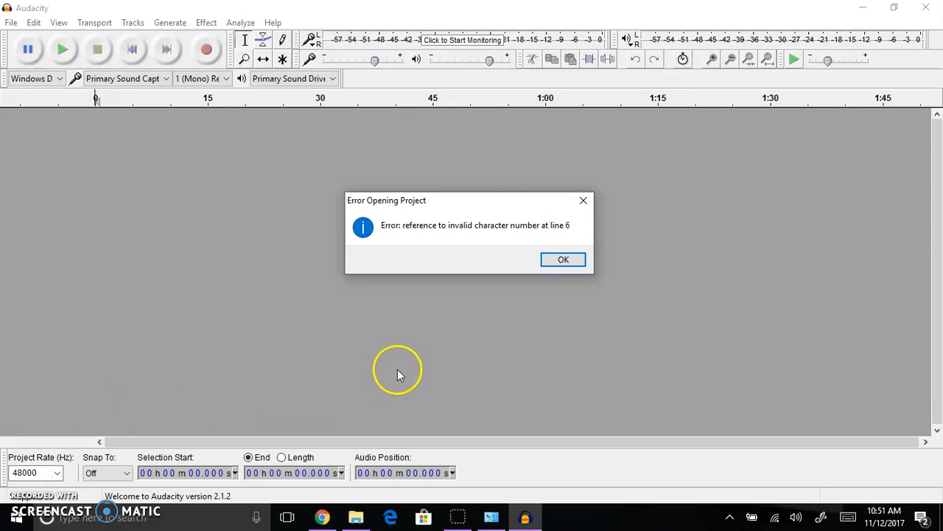
mouse_move(563, 237)
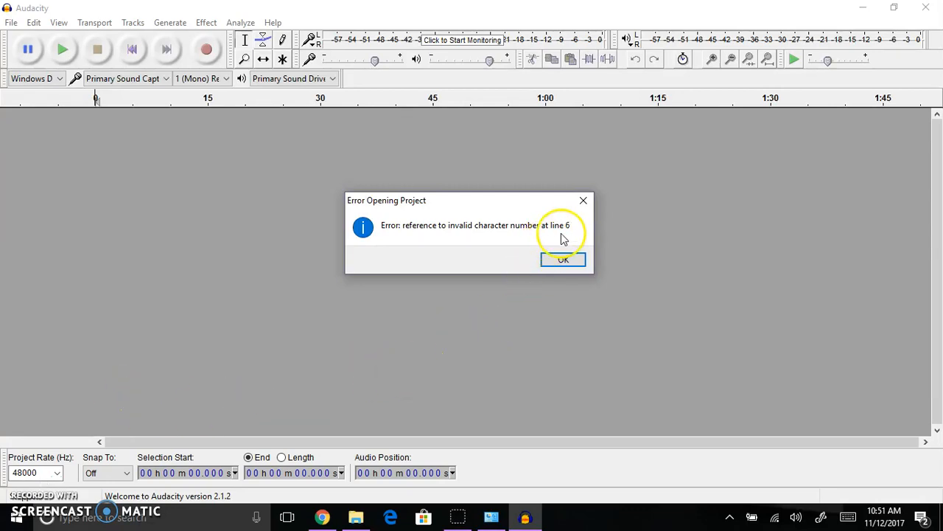
mouse_move(552, 249)
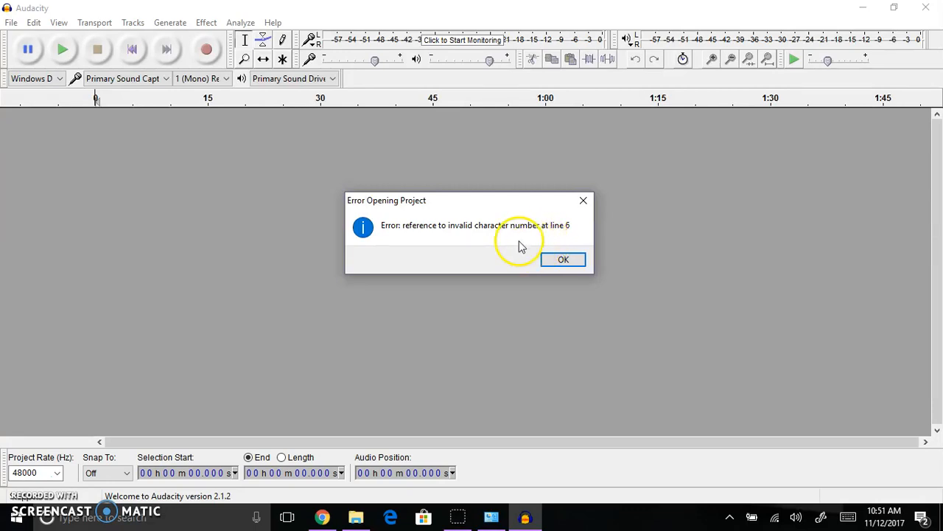
mouse_move(420, 501)
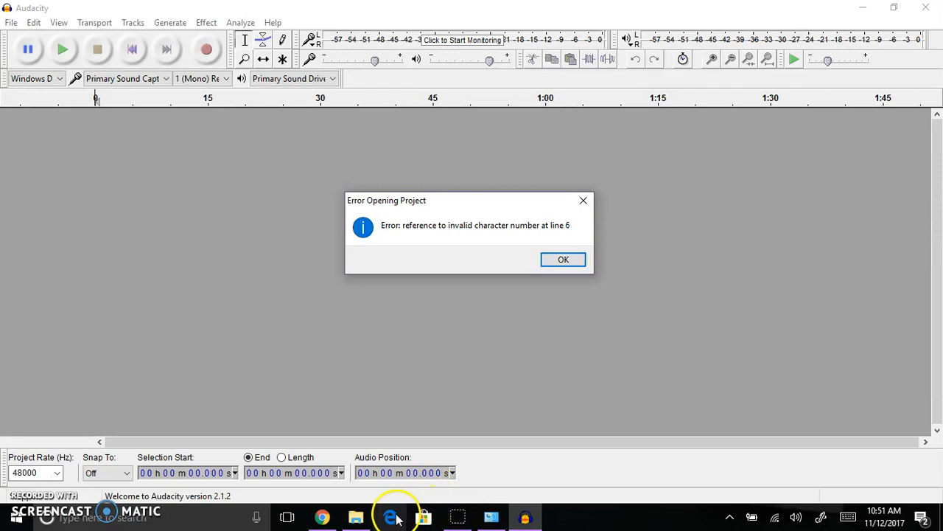
mouse_move(355, 517)
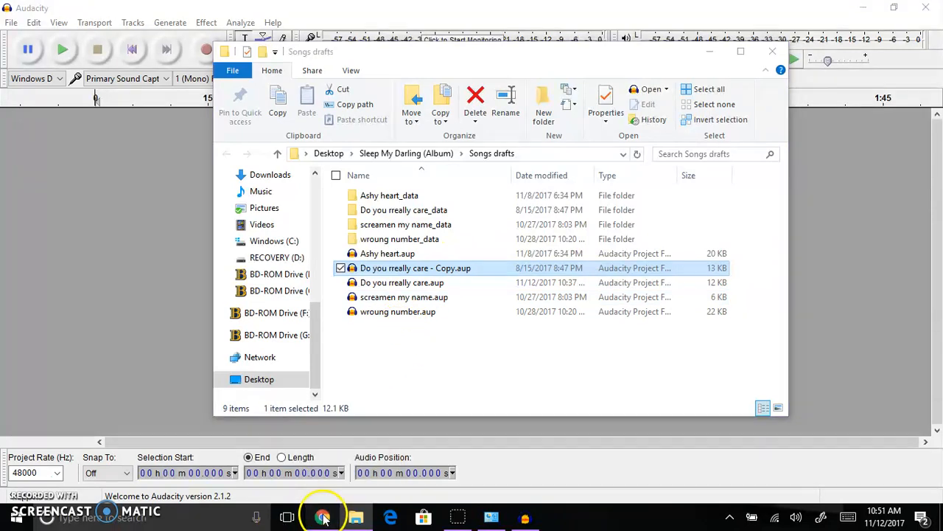
Step: Review the Notepad++ 7.5.1 32-bit and 64-bit packages in Chrome, then dismiss the System window
click(313, 516)
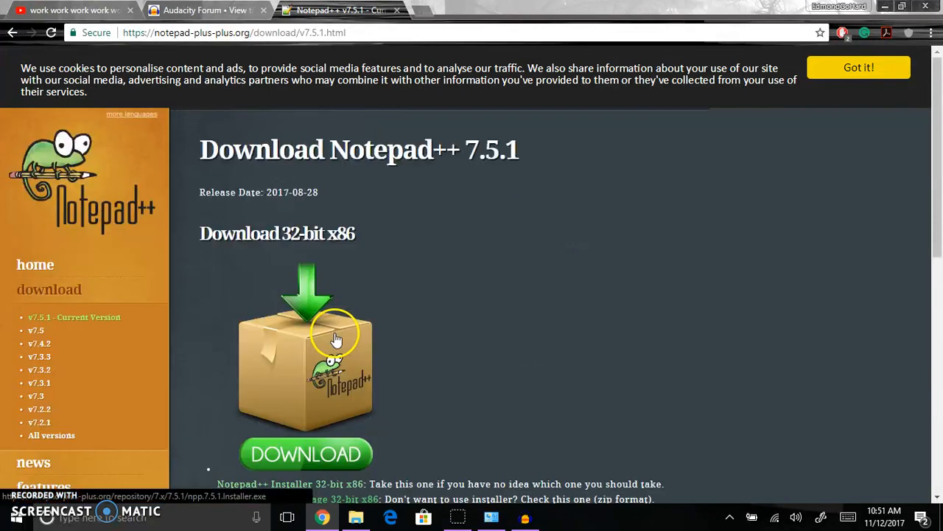
mouse_move(360, 338)
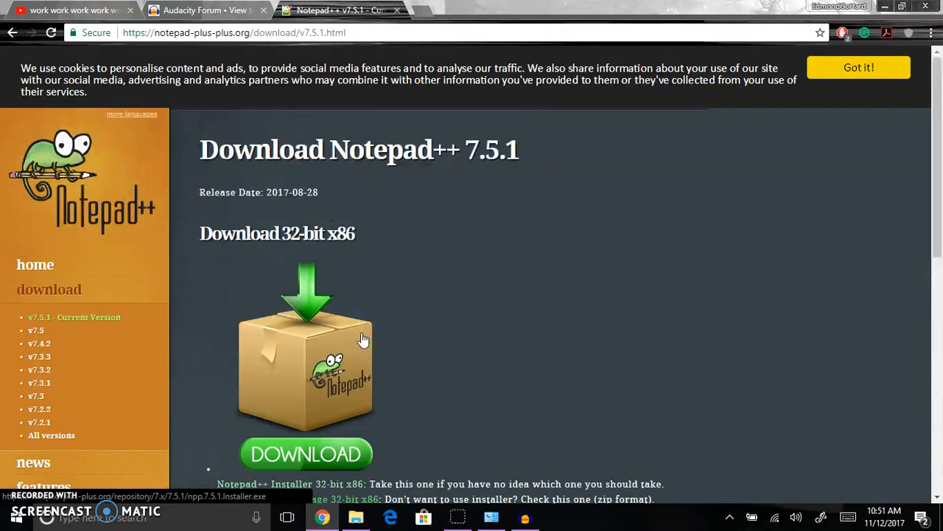
scroll(down, 3)
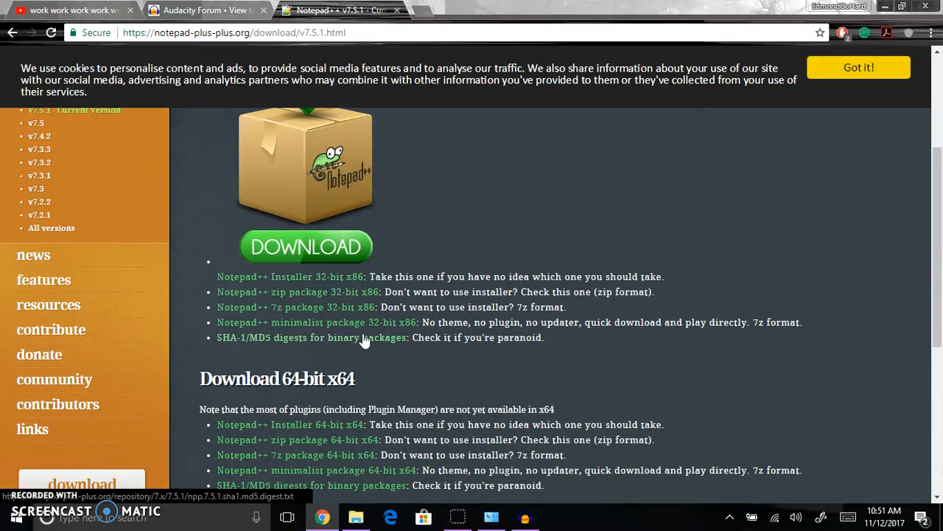
scroll(down, 3)
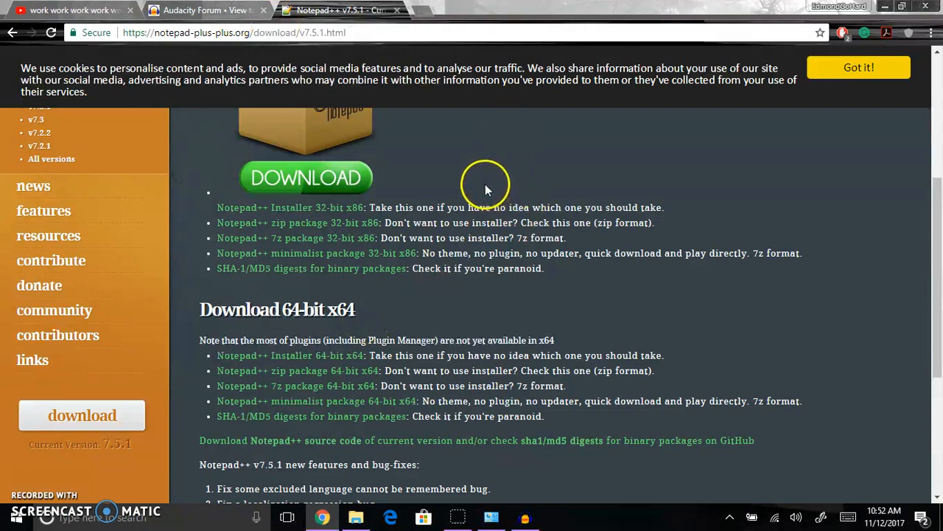
scroll(down, 3)
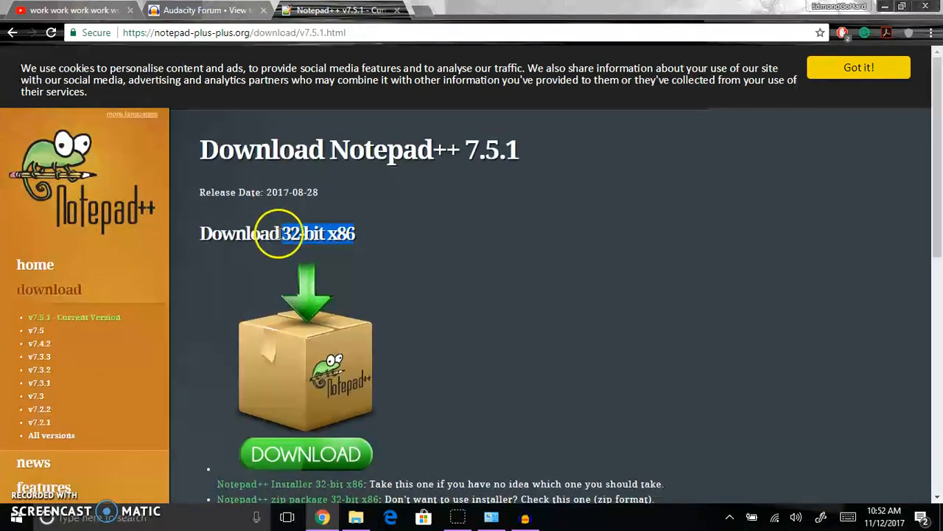
scroll(down, 3)
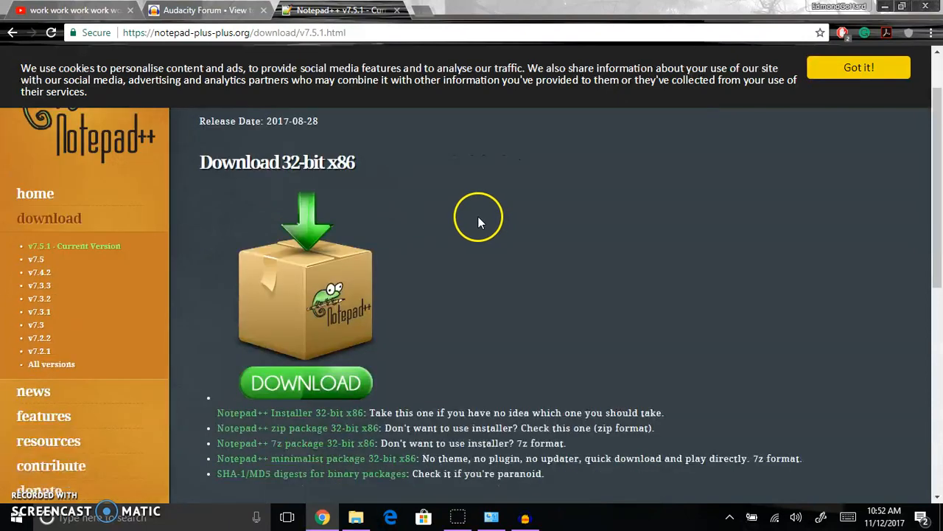
scroll(down, 3)
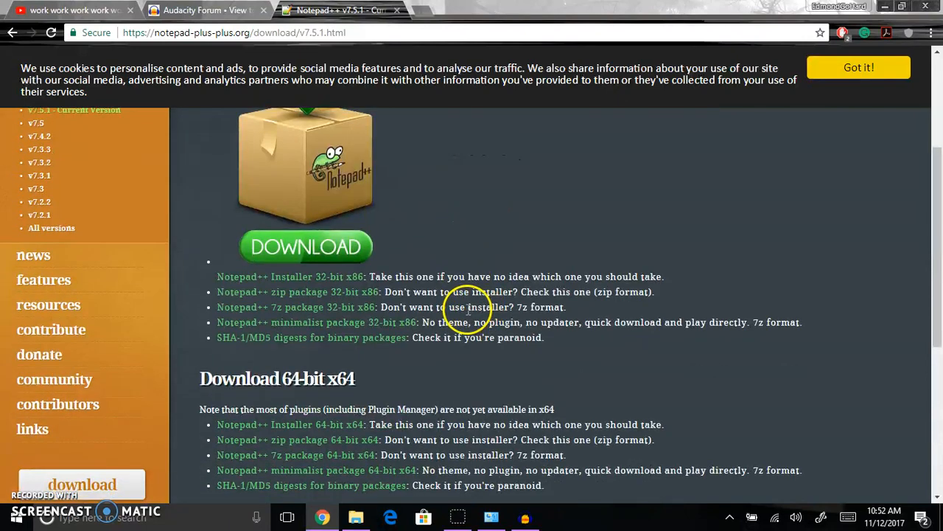
scroll(down, 3)
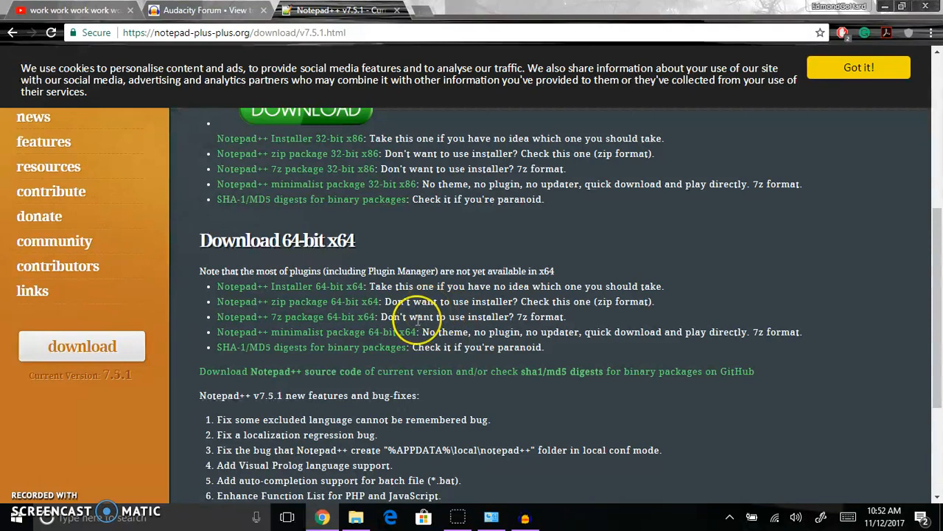
mouse_move(430, 347)
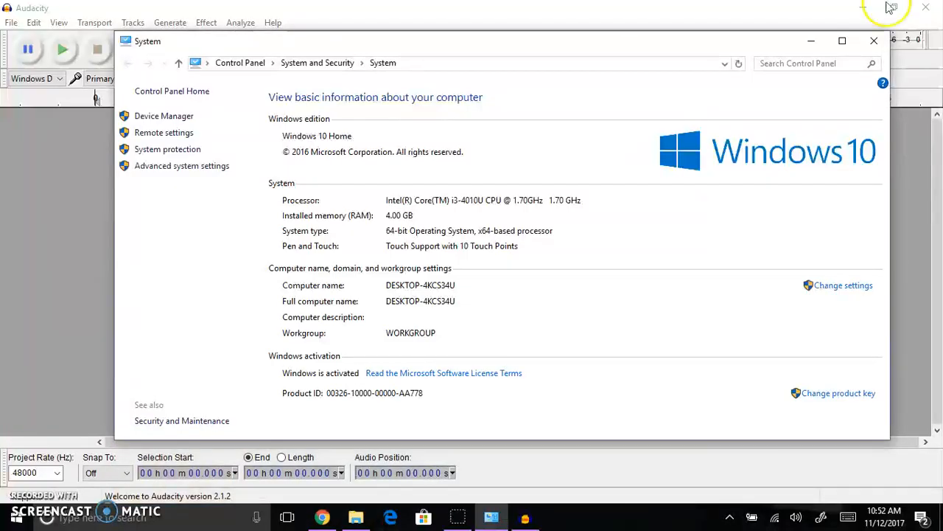
click(349, 518)
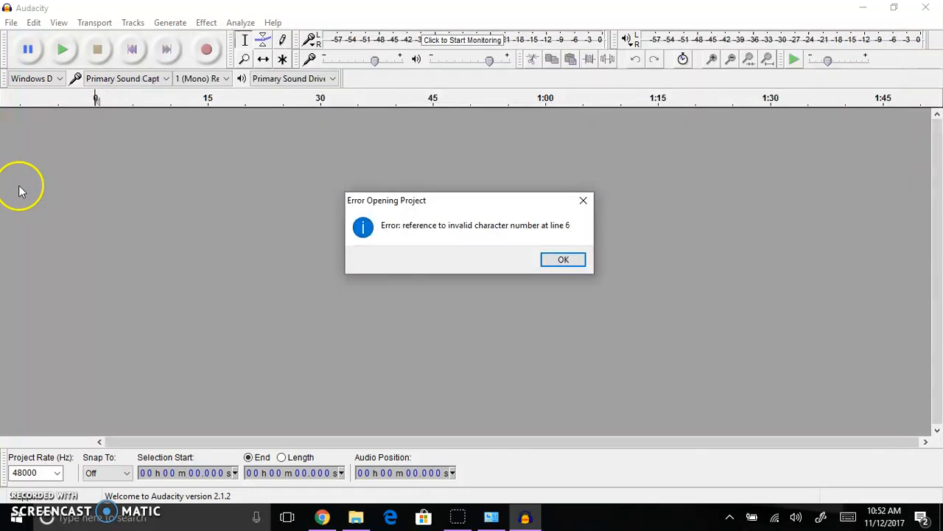
Step: Show the context-menu options for 'Do you really care - Copy.aup' in the Songs drafts folder
click(563, 260)
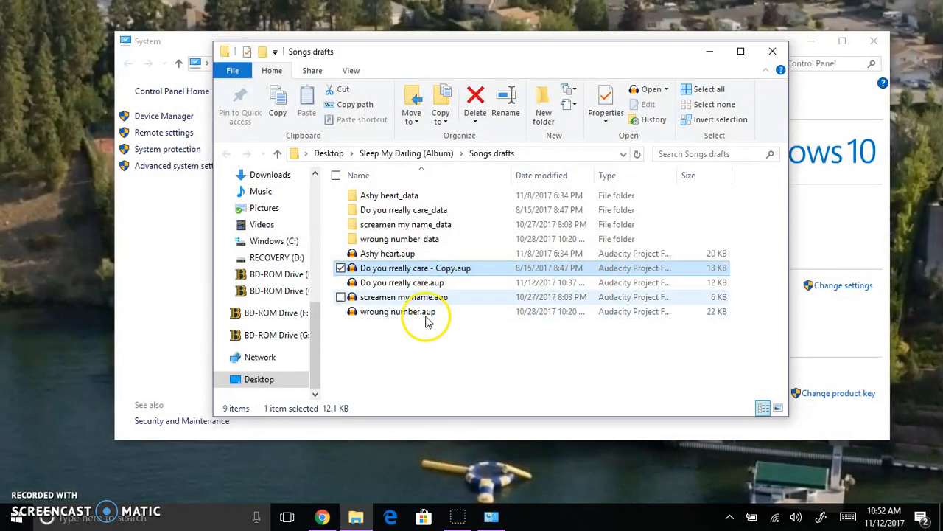
mouse_move(410, 269)
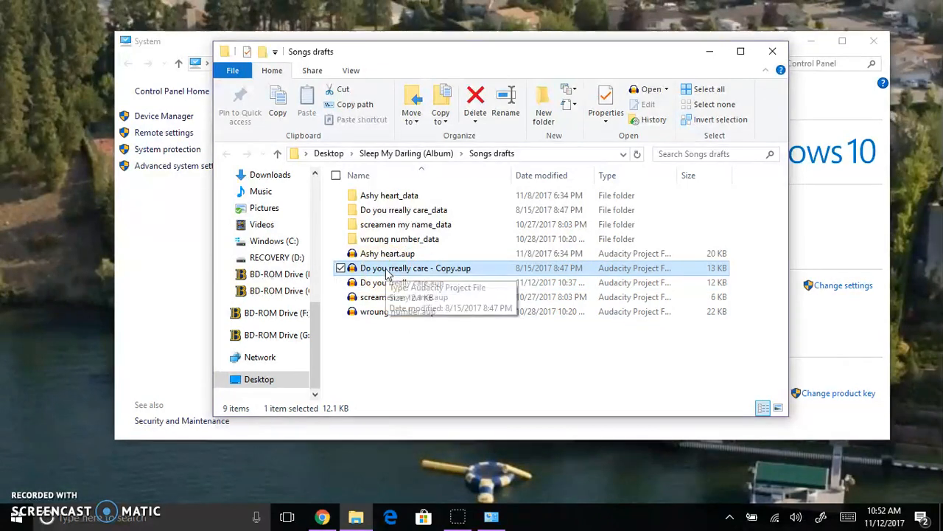
right_click(413, 269)
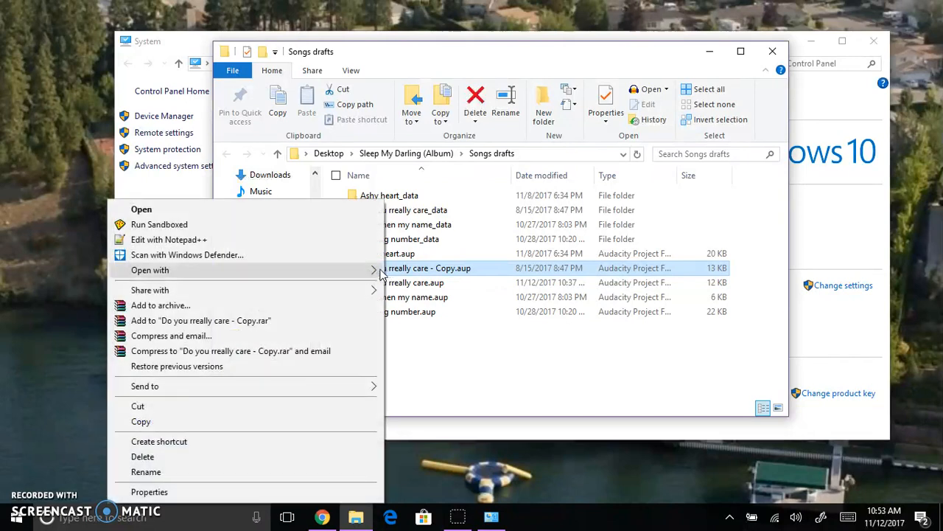
mouse_move(194, 245)
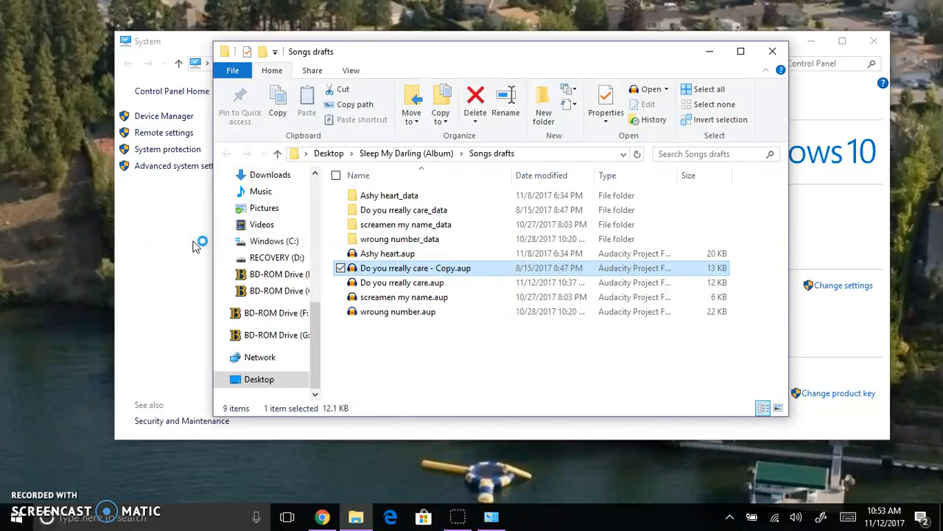
Step: Load 'Do you really care - Copy.aup' in Notepad++ and position at the TITLE value on line 7
double_click(417, 269)
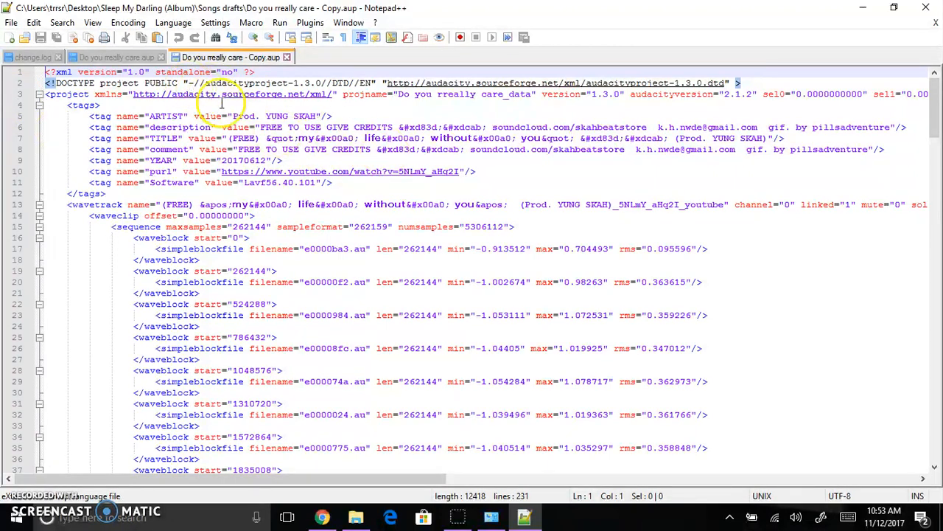
mouse_move(224, 248)
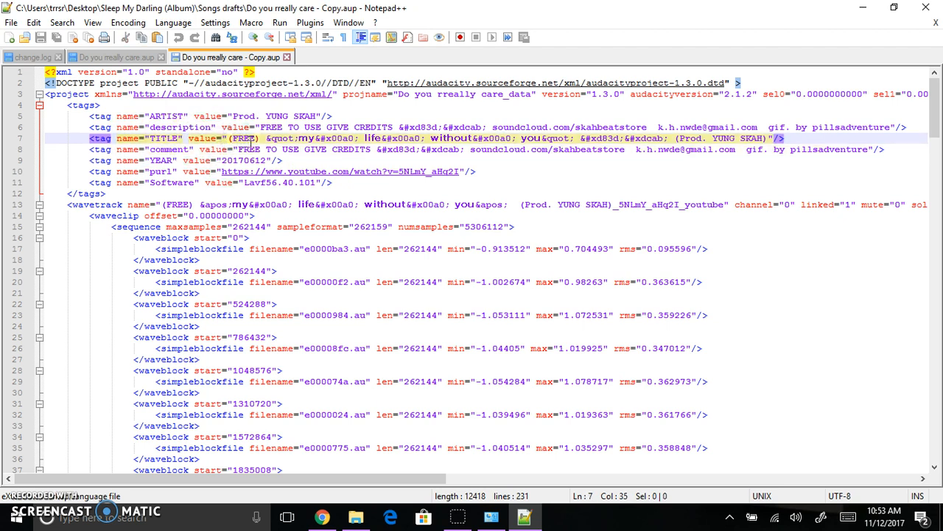
click(292, 139)
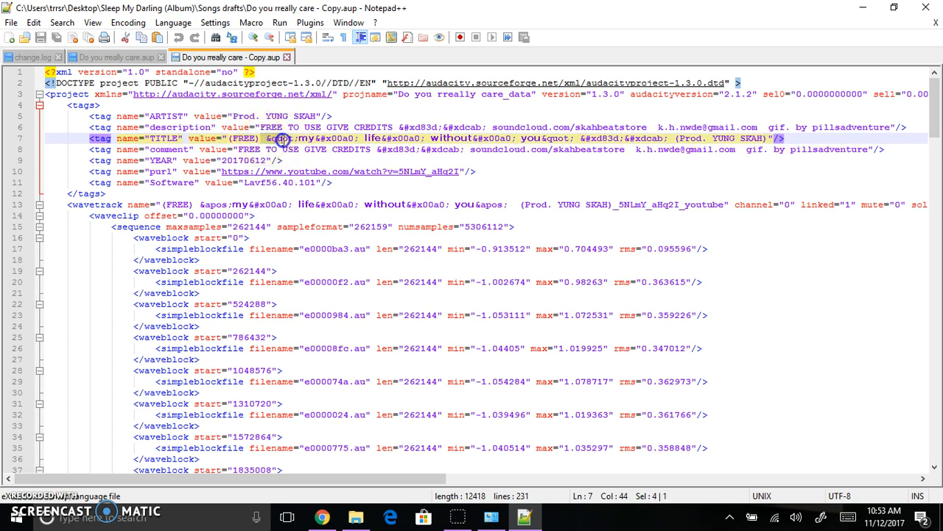
click(273, 138)
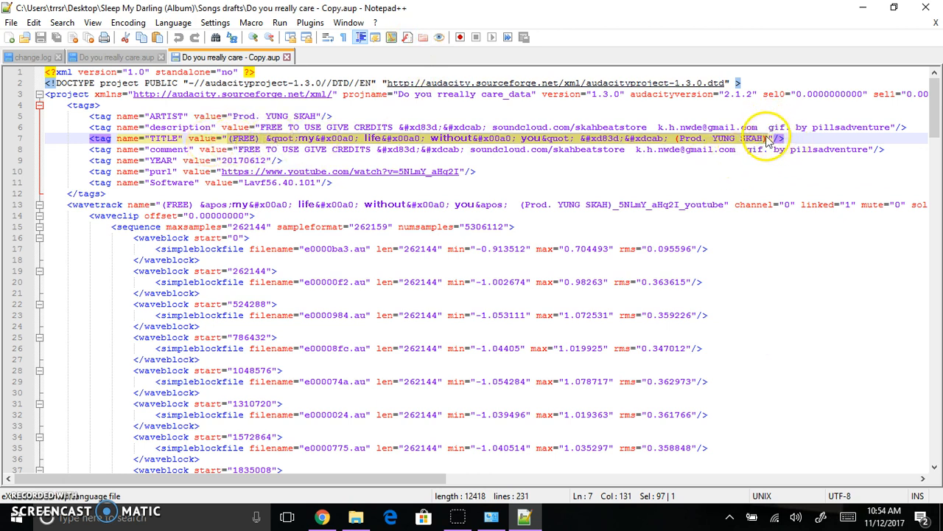
Step: Delete the TITLE, description, ARTIST and comment values and mark the wavetrack name for removal
key(Delete)
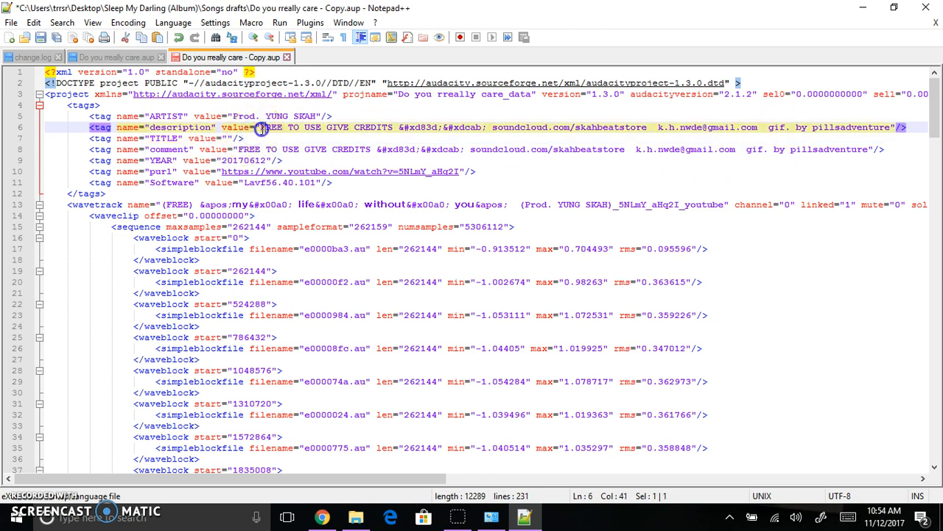
drag(262, 127, 891, 126)
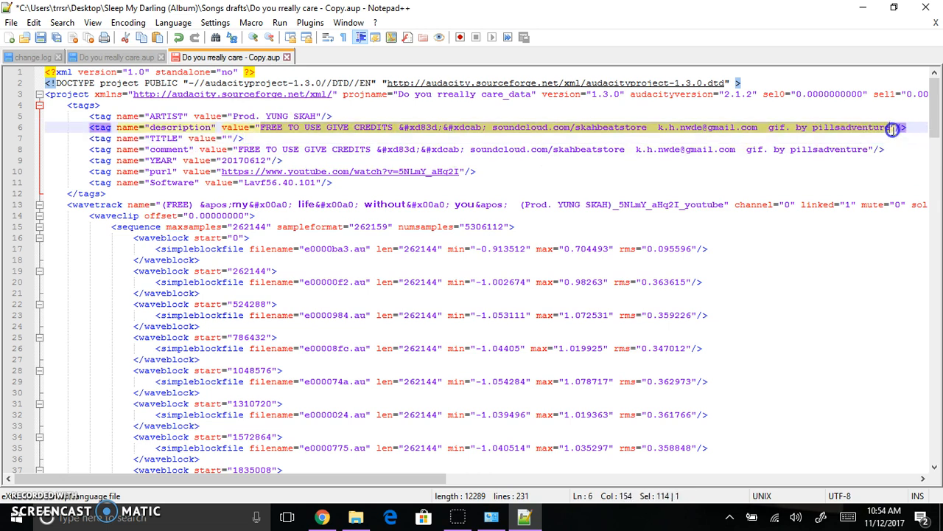
key(Delete)
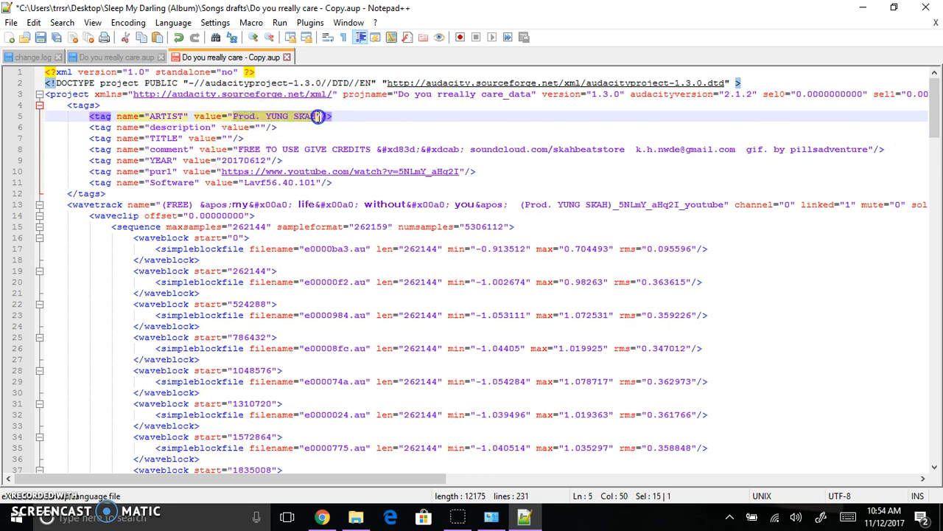
key(Delete)
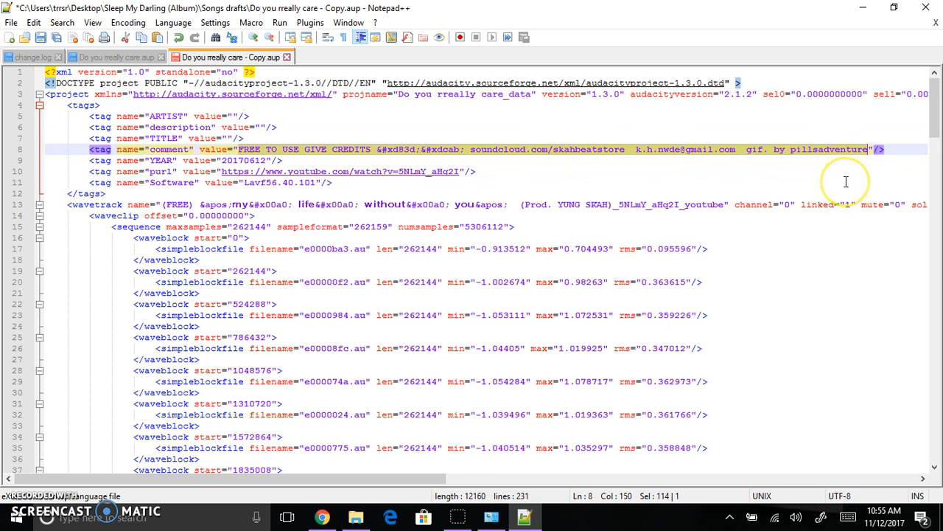
key(Delete)
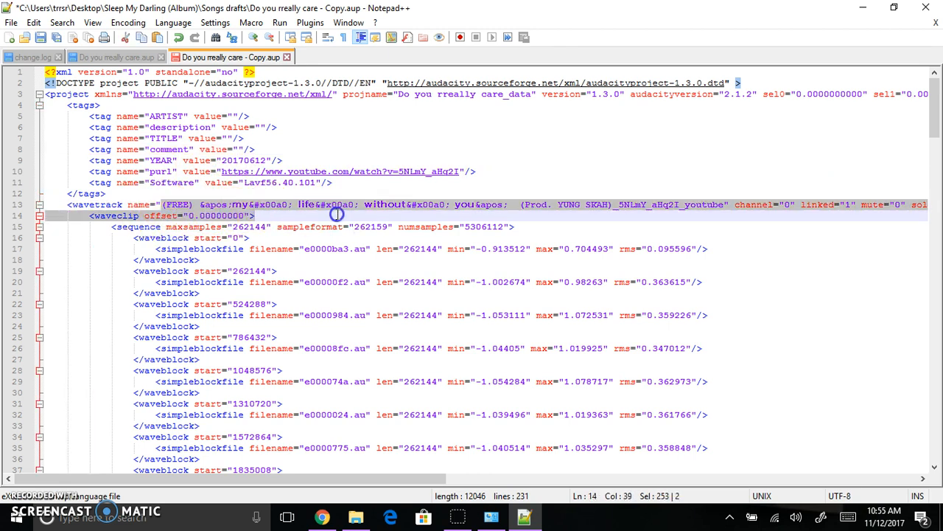
click(722, 204)
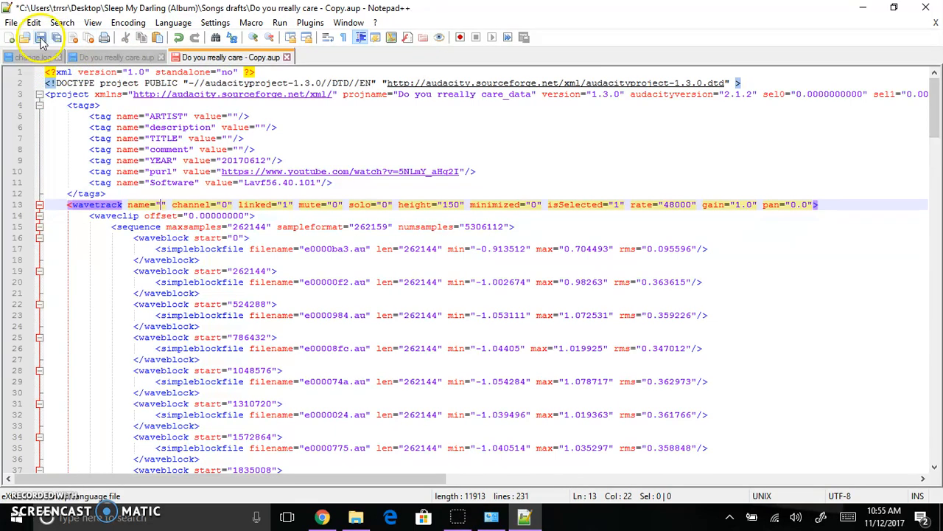
mouse_move(40, 39)
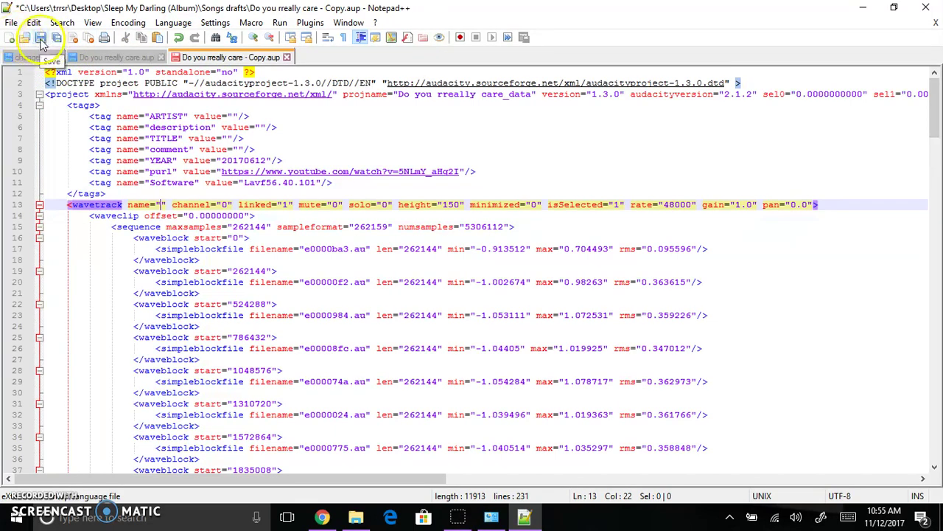
Step: Save the repaired copy and launch 'Do you really care - Copy.aup' in Audacity from File Explorer
click(54, 45)
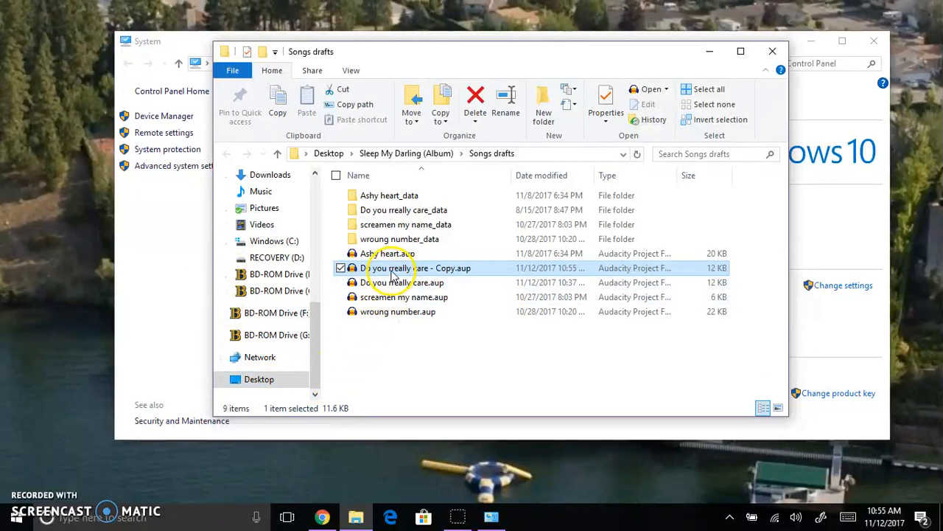
double_click(404, 268)
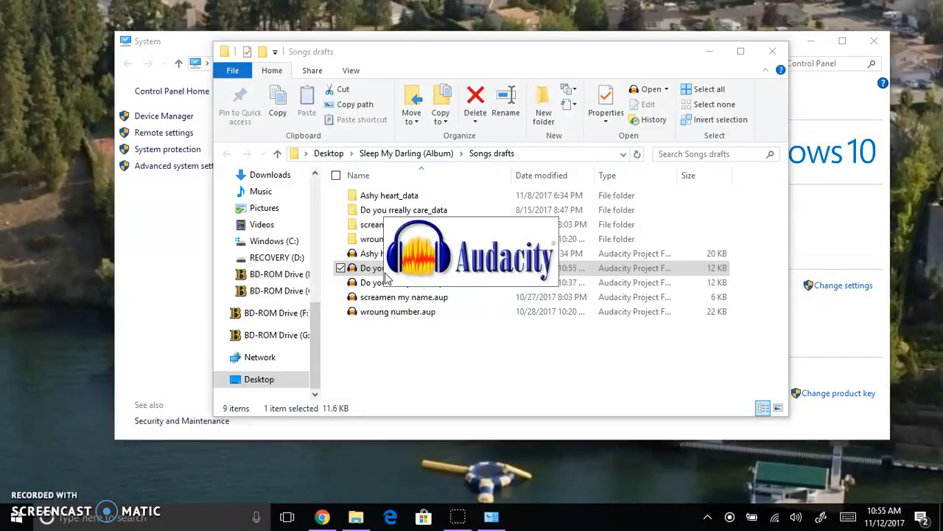
double_click(371, 268)
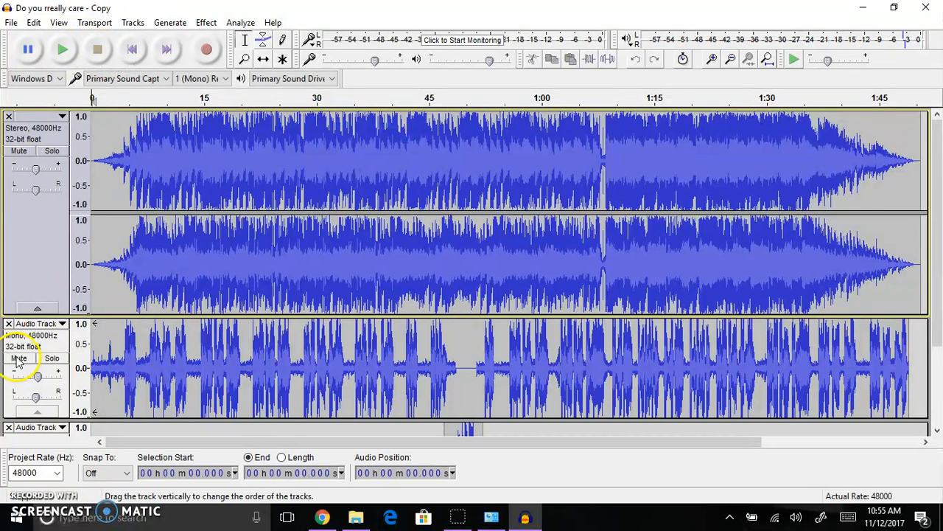
Step: Mute the mono track and play the recovered project's stereo audio
click(19, 358)
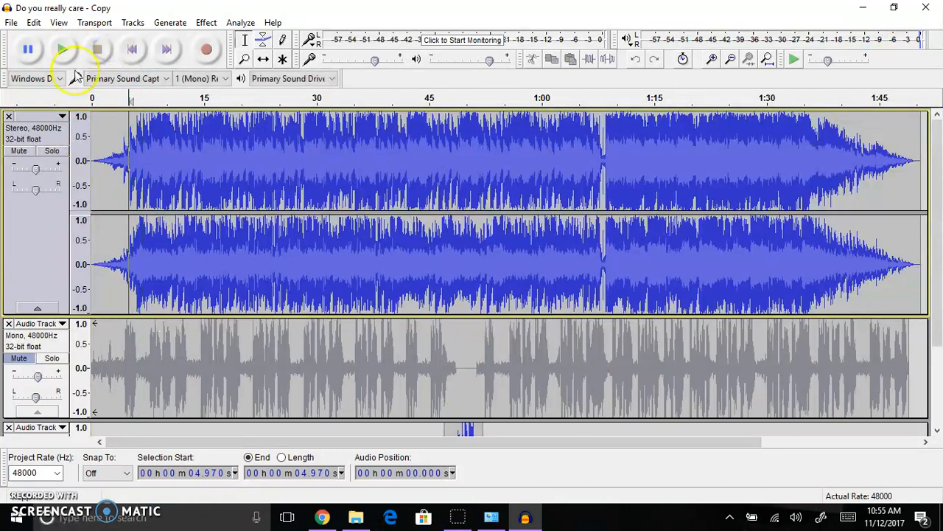
click(10, 9)
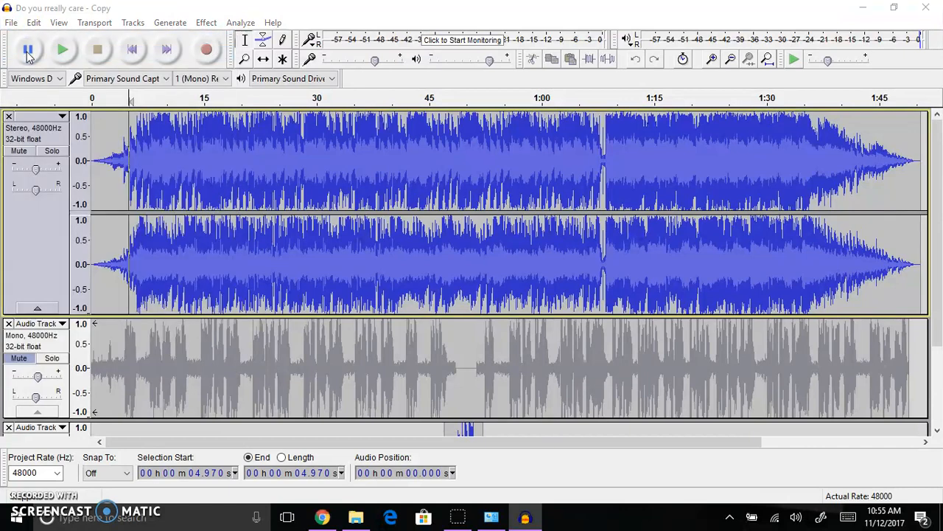
Step: Reopen 'Do you really care - Copy.aup' via File > Open and dismiss the already-open error
click(15, 23)
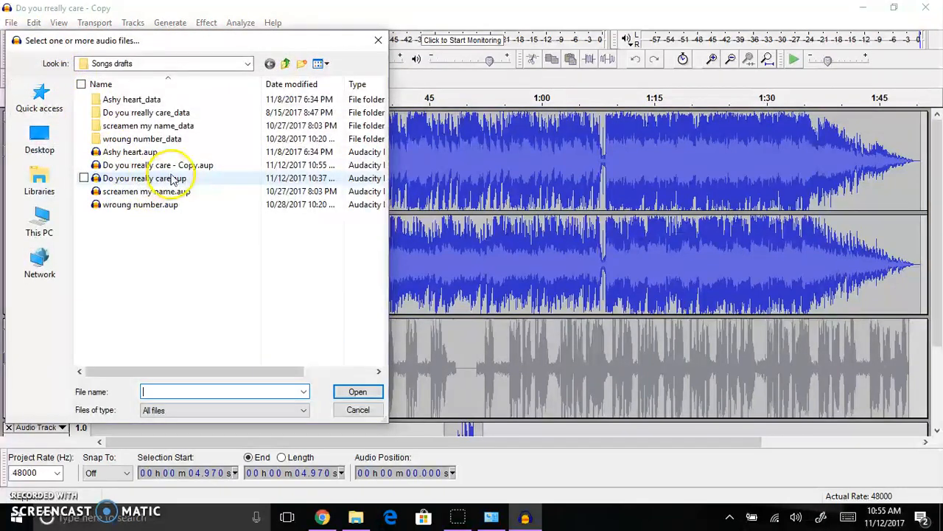
click(156, 165)
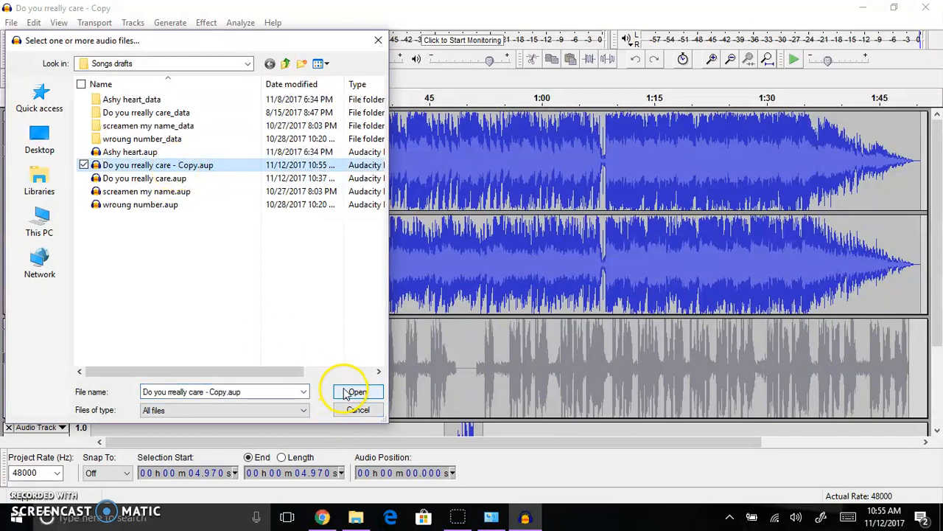
click(357, 392)
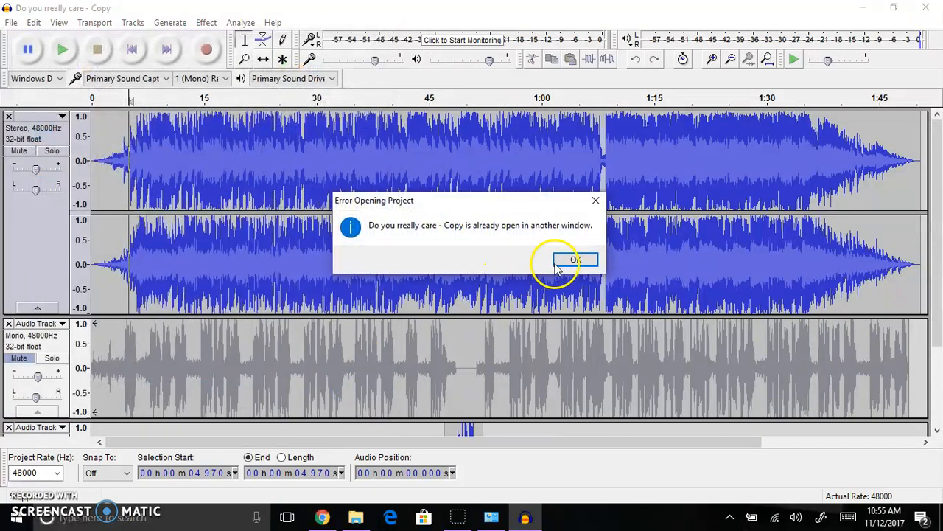
click(575, 259)
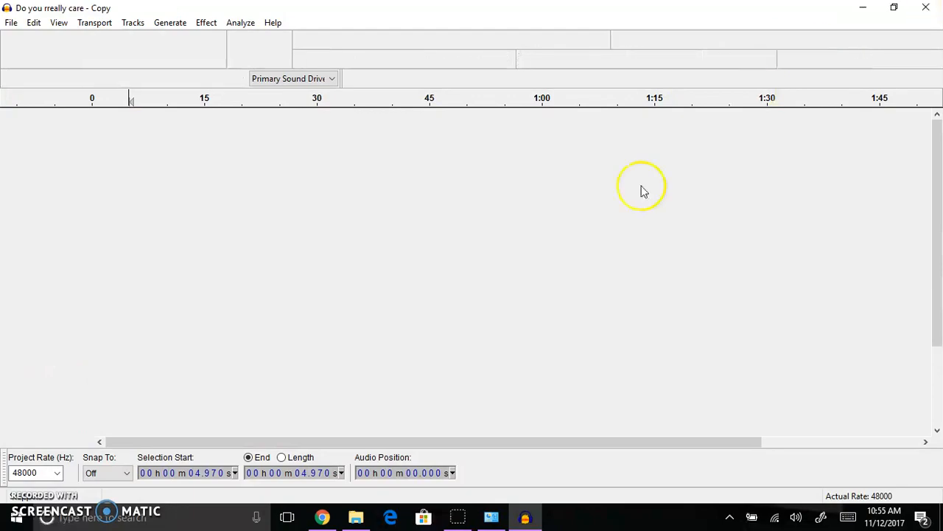